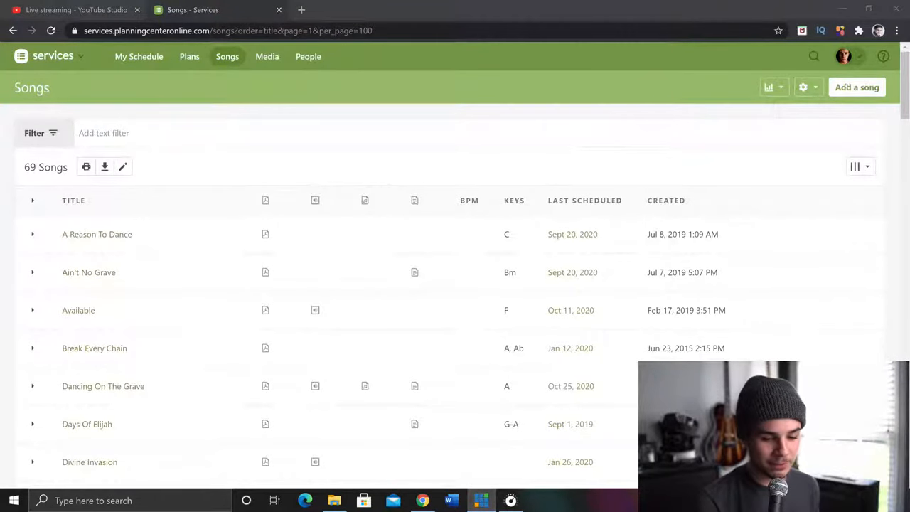
# Step: Begin adding a song and browse the Top Songs list of this season's most-scheduled songs
pyautogui.click(856, 87)
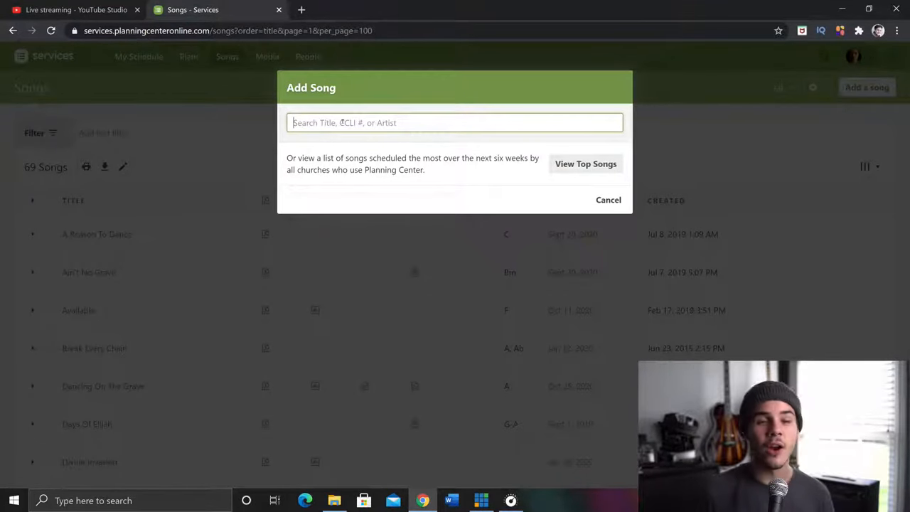
pyautogui.write('s')
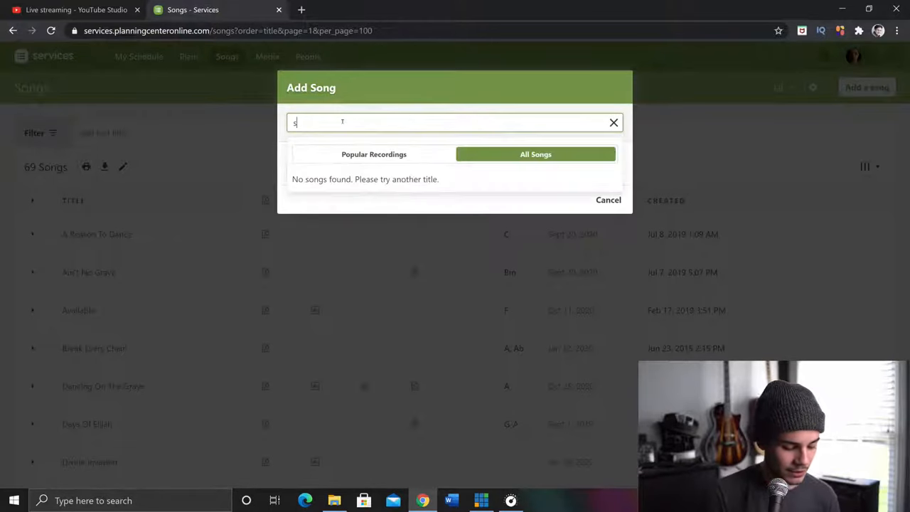
pyautogui.write('see a')
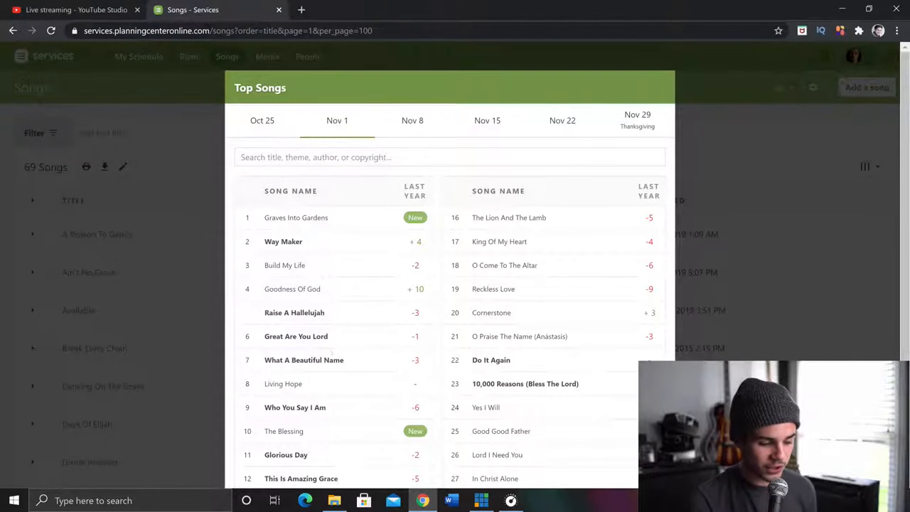
pyautogui.scroll(-3)
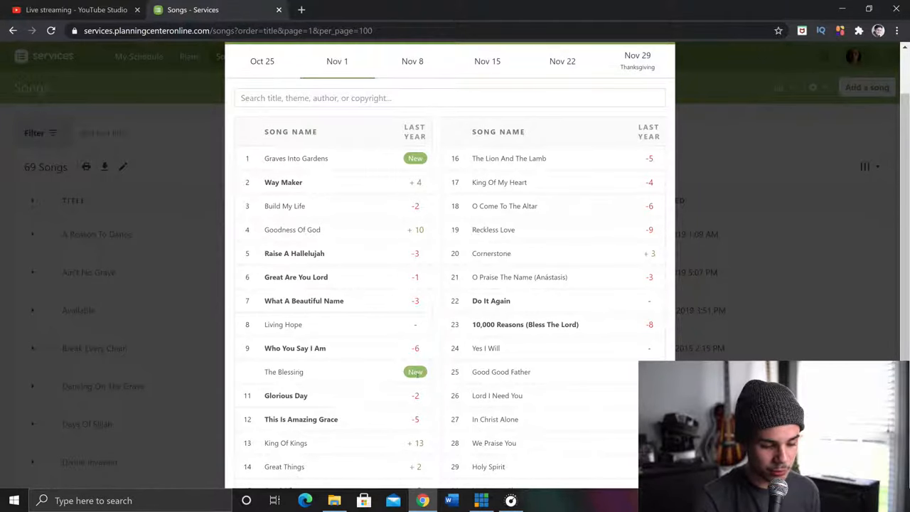
pyautogui.scroll(-3)
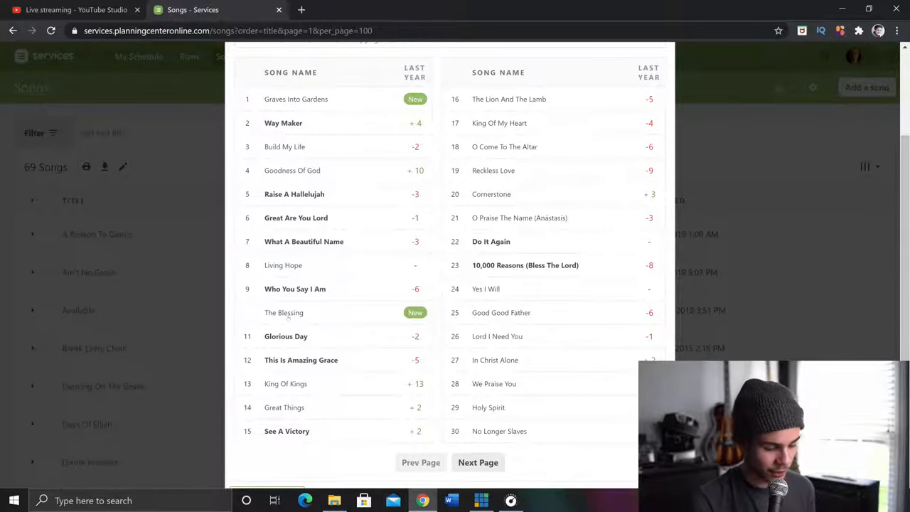
# Step: Pick The Blessing by Samuel Horner in G, drop the SongSelect chord chart and choose to upload more files
pyautogui.click(478, 463)
pyautogui.write('The Blessing')
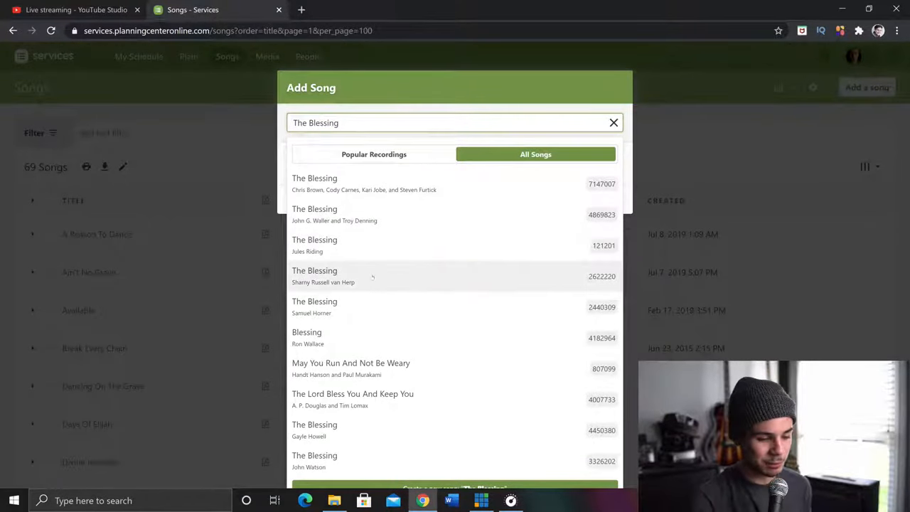
pyautogui.moveTo(353, 307)
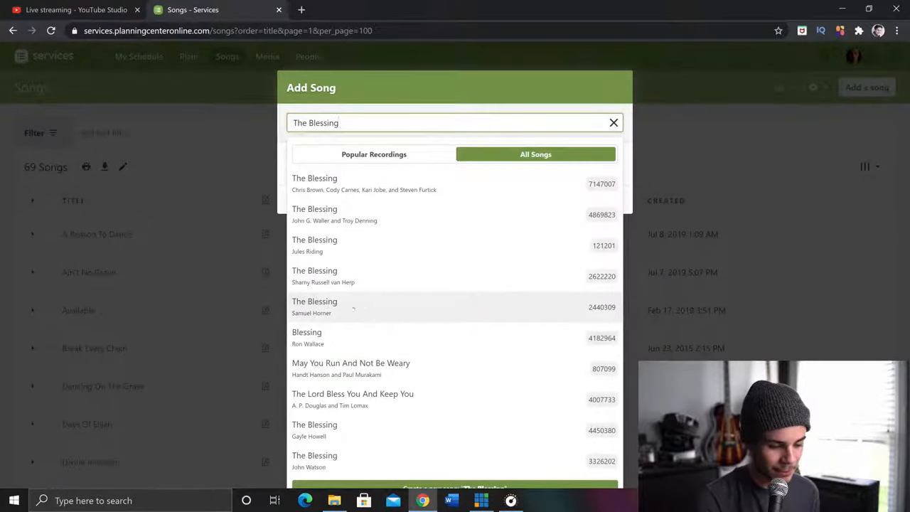
pyautogui.click(314, 183)
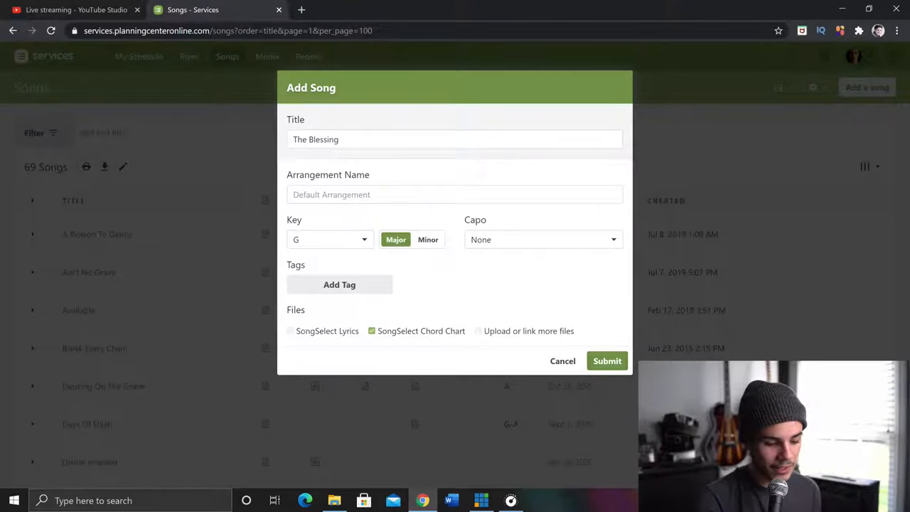
pyautogui.click(291, 330)
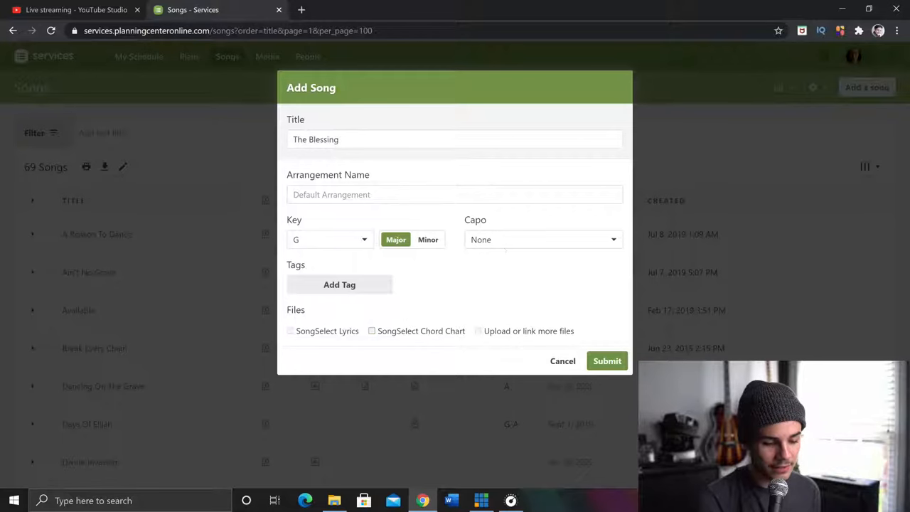
pyautogui.click(478, 330)
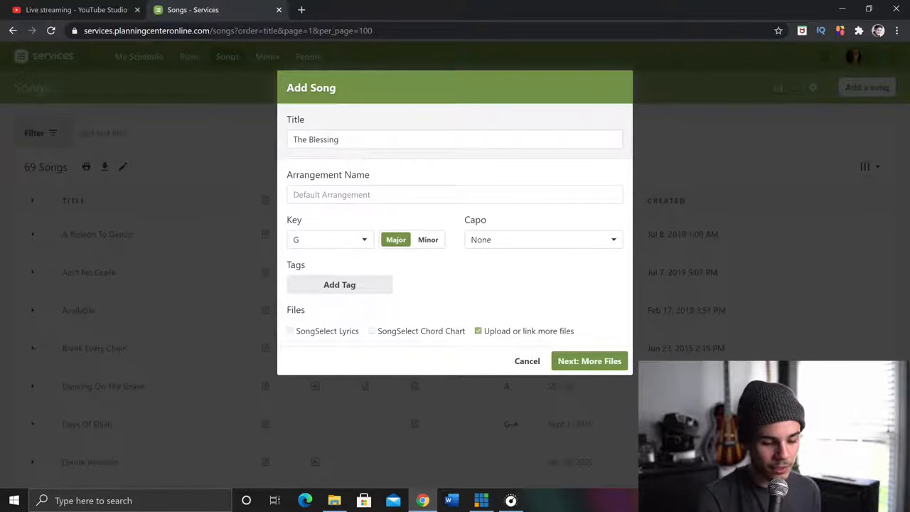
# Step: Create the song and attach the Dubstep-Pop WAV audio file to its arrangement
pyautogui.click(589, 361)
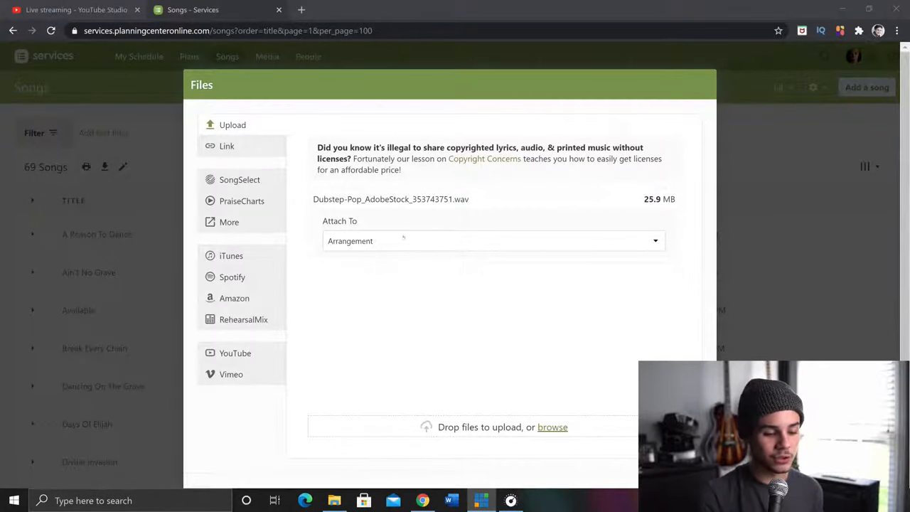
pyautogui.click(492, 241)
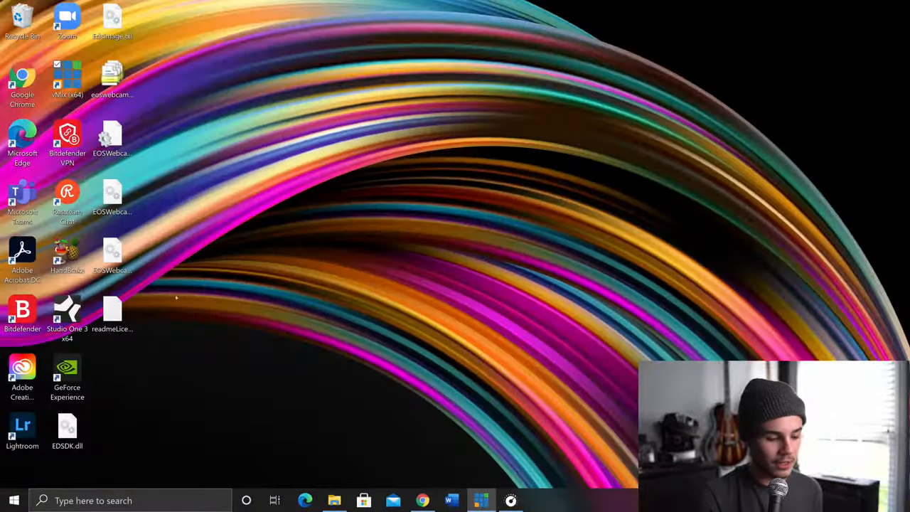
# Step: Launch Adobe Audition from the desktop shortcut
pyautogui.click(13, 501)
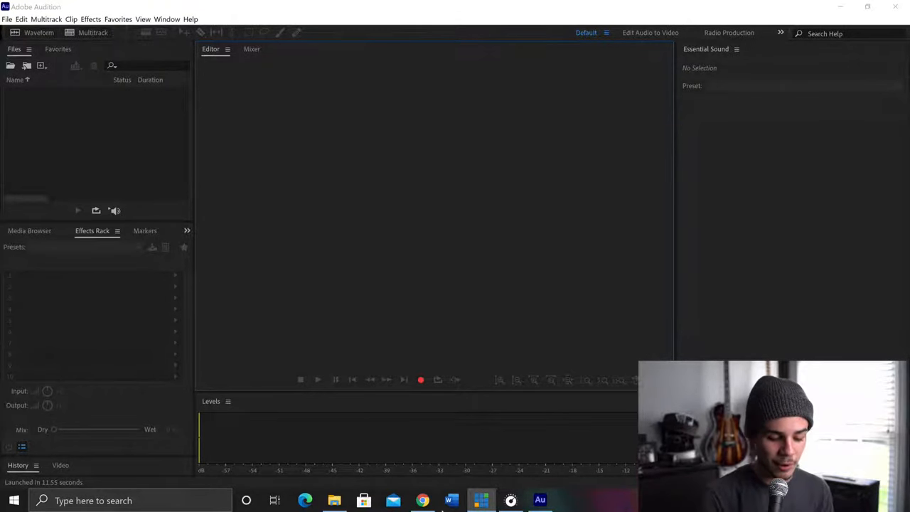
# Step: Load the Dubstep-Pop WAV and export it as MP3 Audio named Dubstep to the Downloads folder
pyautogui.click(332, 501)
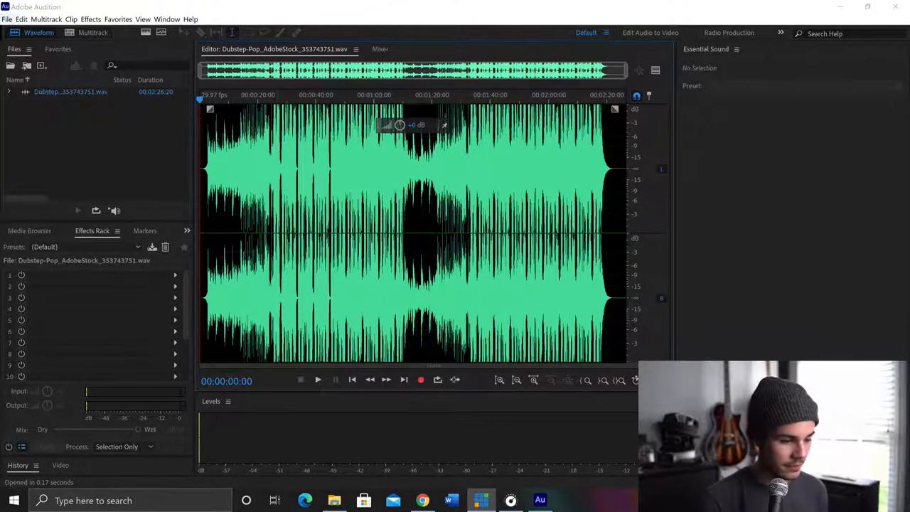
pyautogui.click(7, 20)
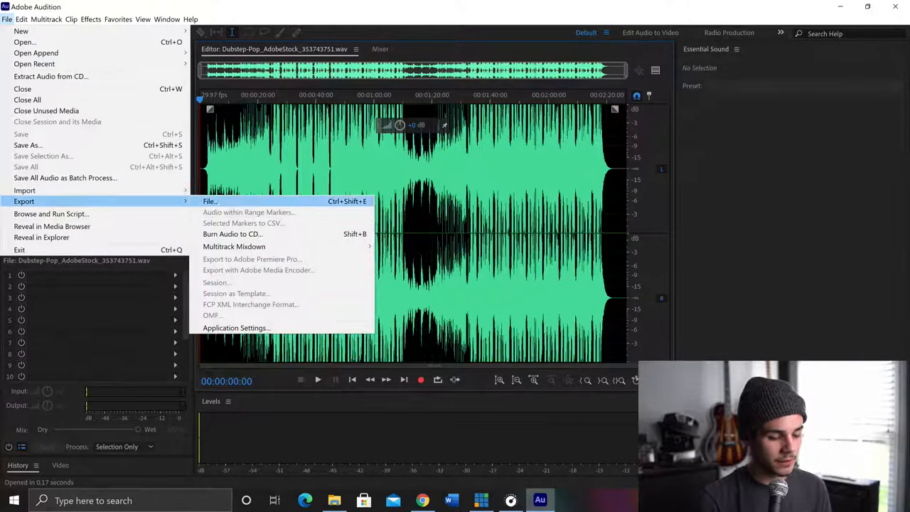
pyautogui.click(211, 202)
pyautogui.write('Dubstep.wav')
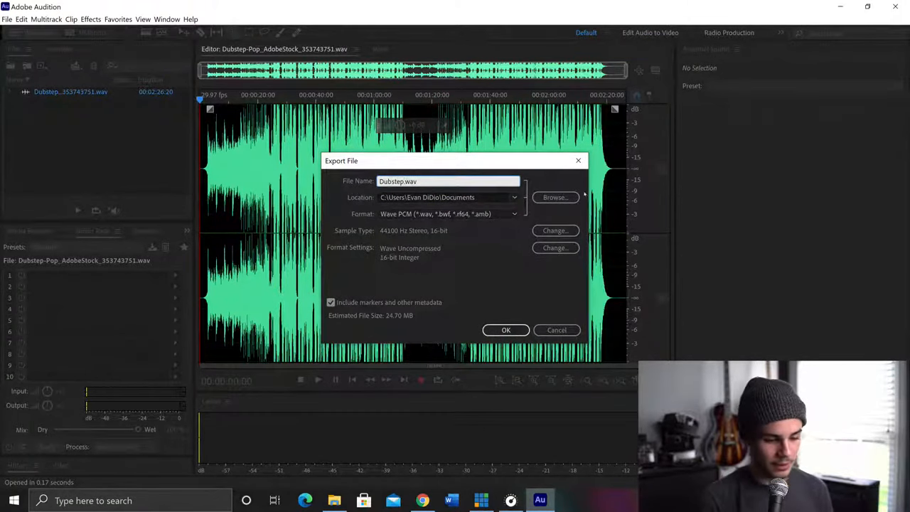
pyautogui.click(514, 214)
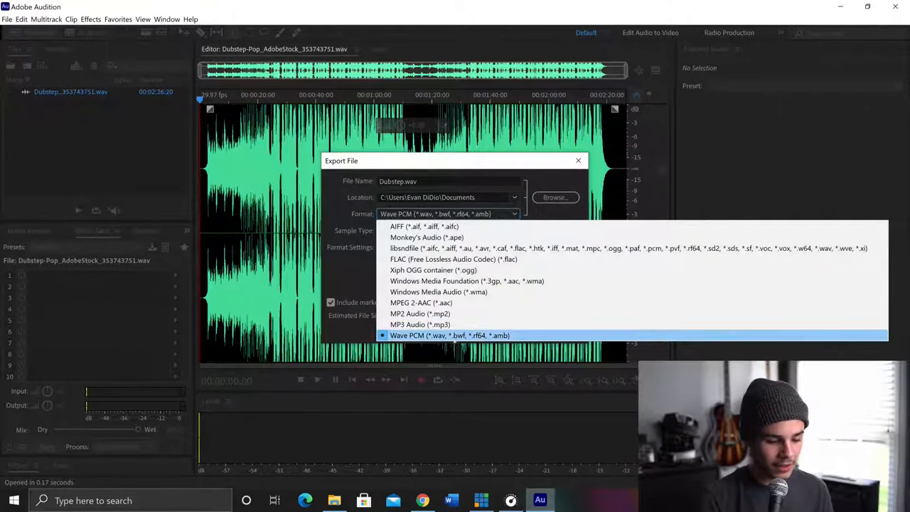
pyautogui.moveTo(421, 324)
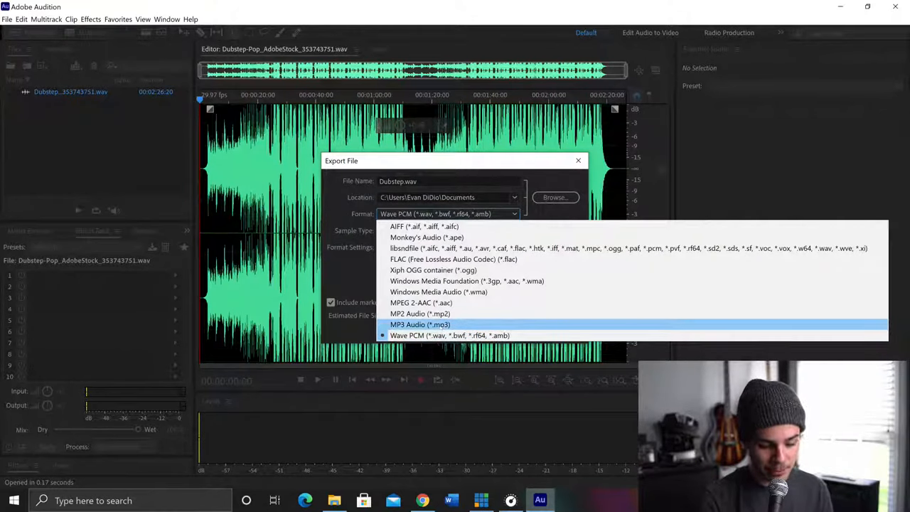
pyautogui.click(419, 324)
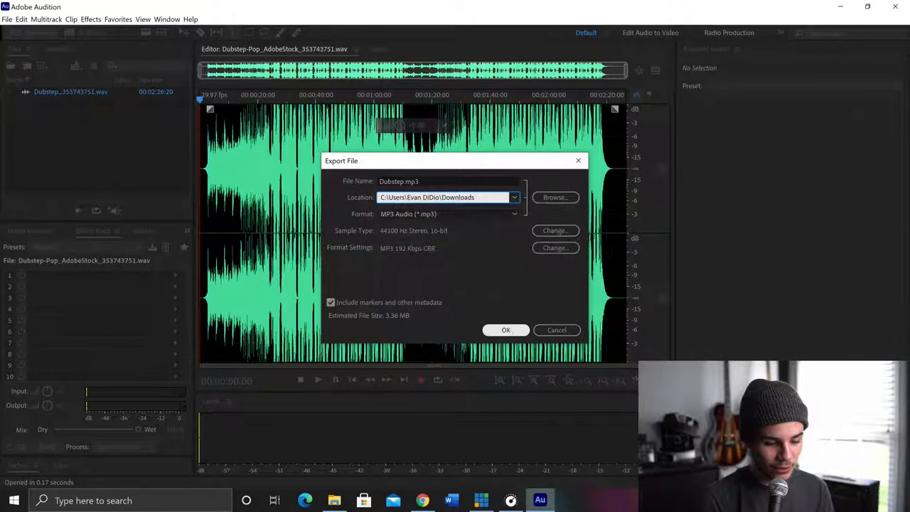
pyautogui.click(506, 330)
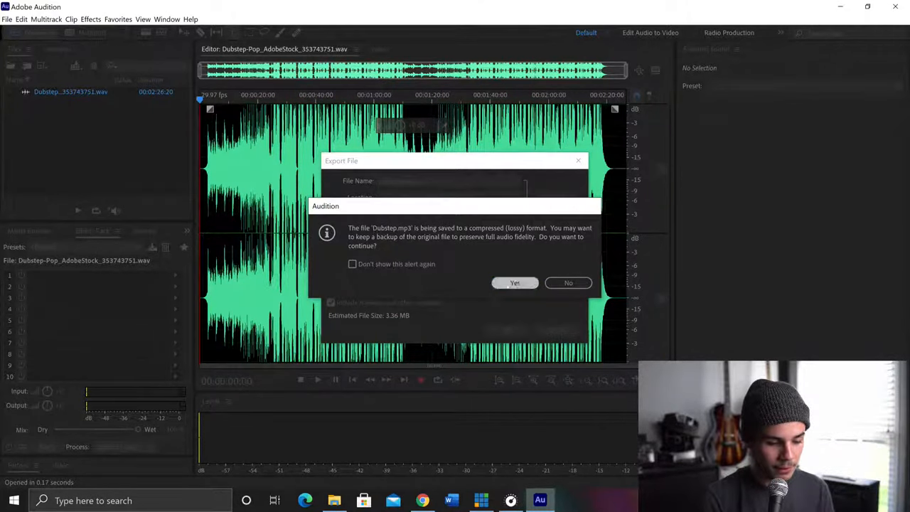
pyautogui.click(514, 282)
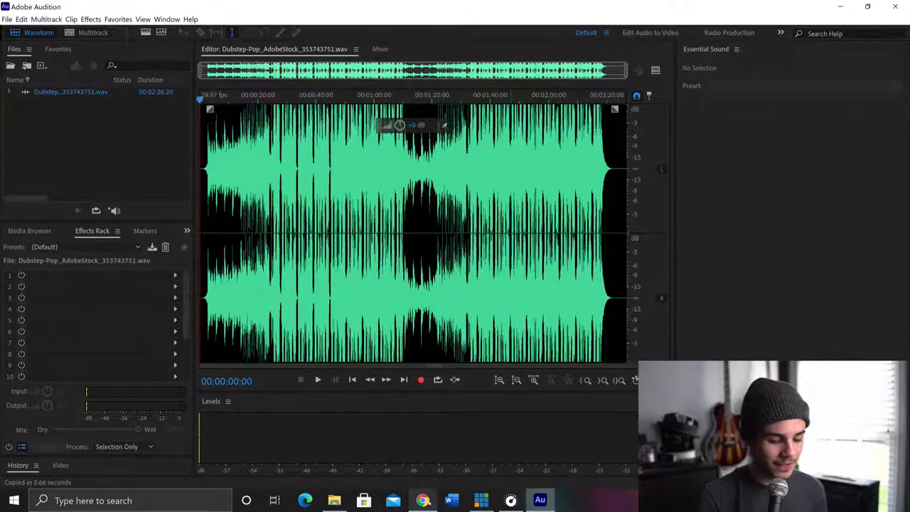
# Step: Upload Dubstep.mp3 to The Blessing's G arrangement beside the WAV file
pyautogui.click(304, 500)
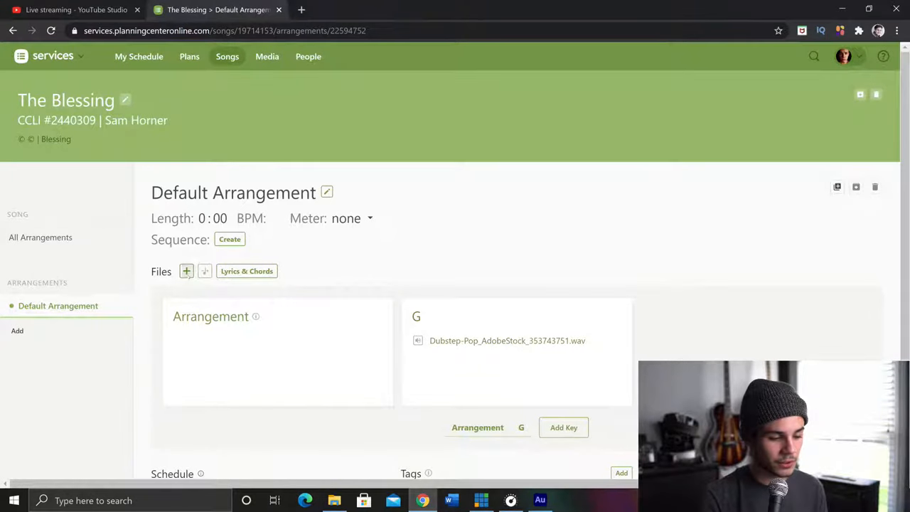
pyautogui.click(186, 270)
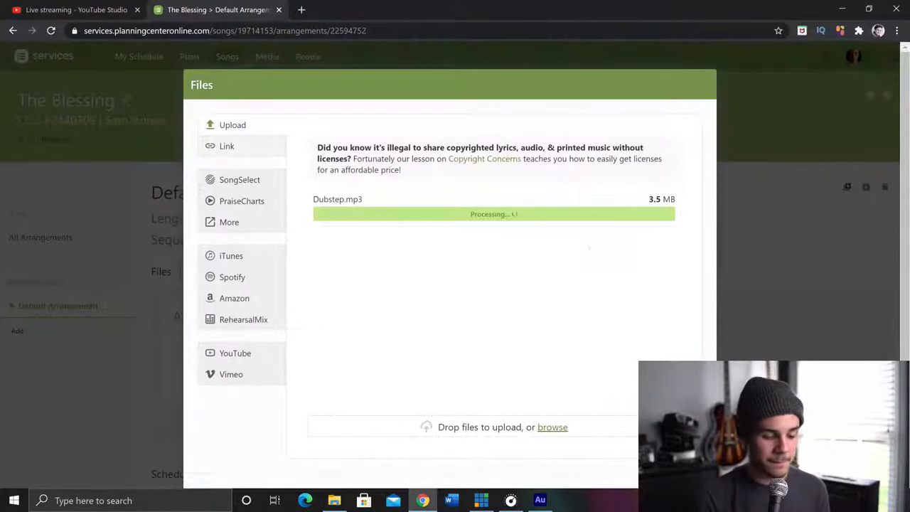
pyautogui.click(493, 241)
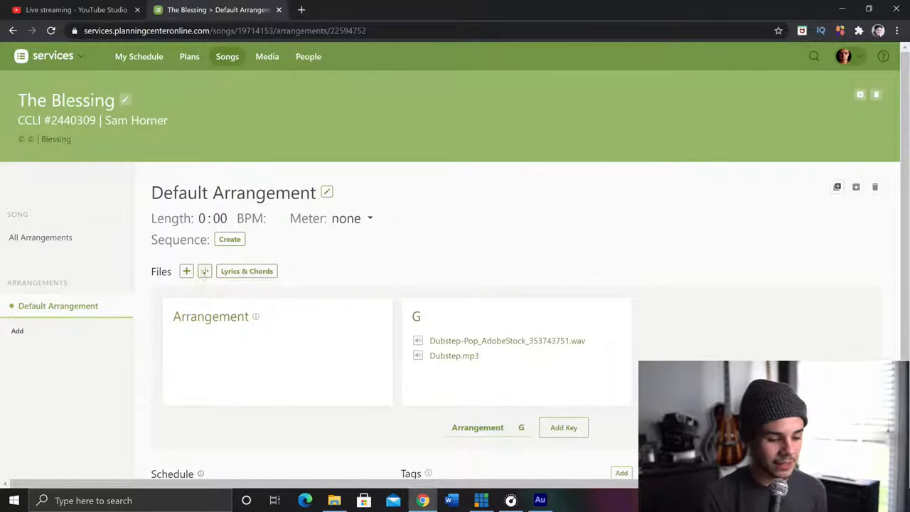
pyautogui.moveTo(205, 270)
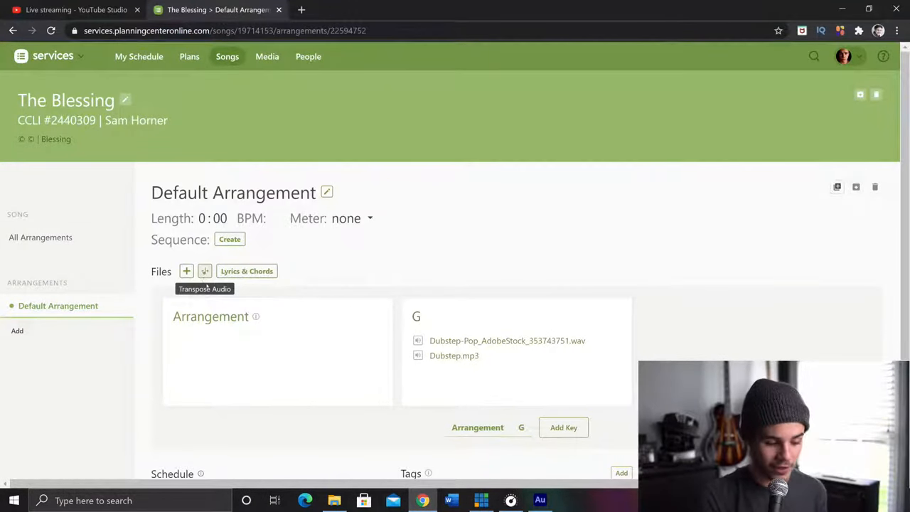
# Step: Transpose Dubstep.mp3 down from G to target key E, adding an E key to the arrangement
pyautogui.click(205, 270)
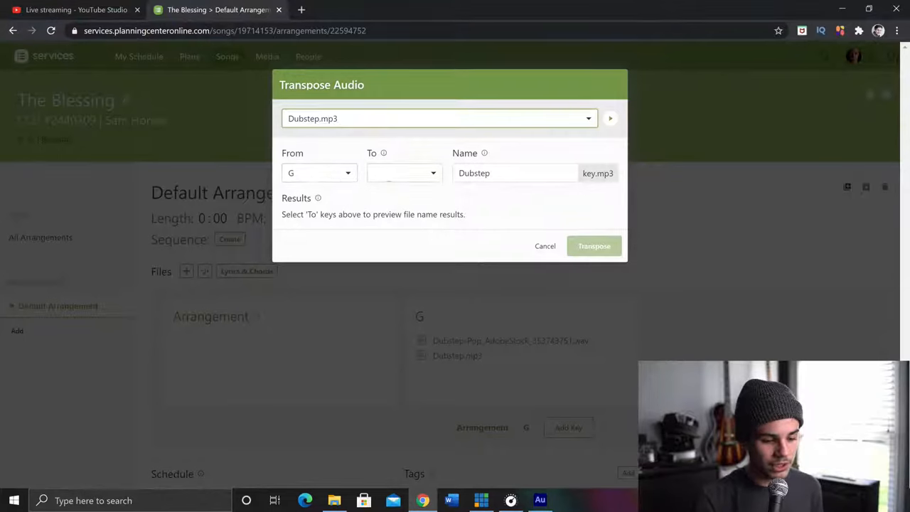
pyautogui.click(404, 173)
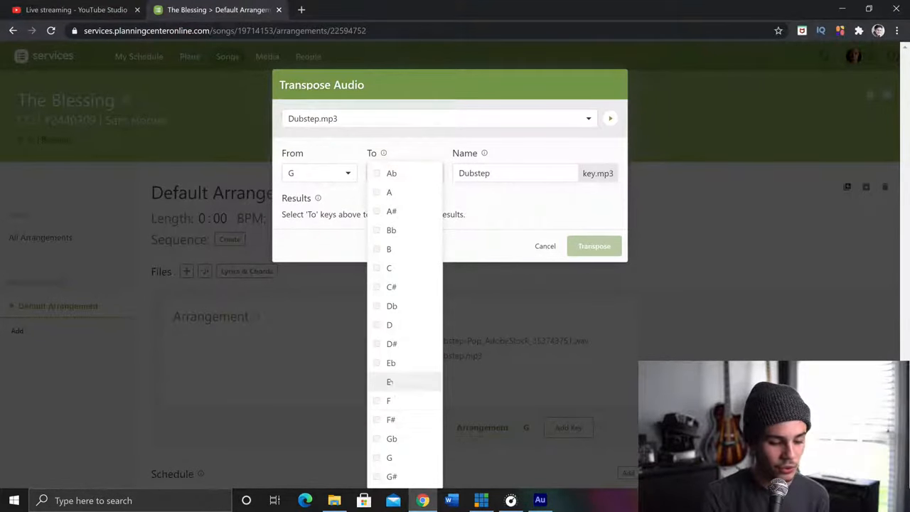
pyautogui.click(388, 381)
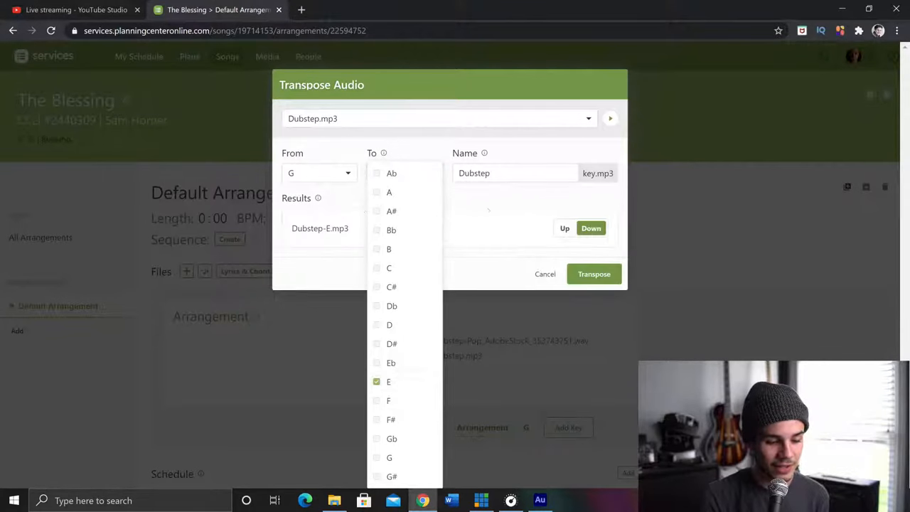
pyautogui.click(389, 381)
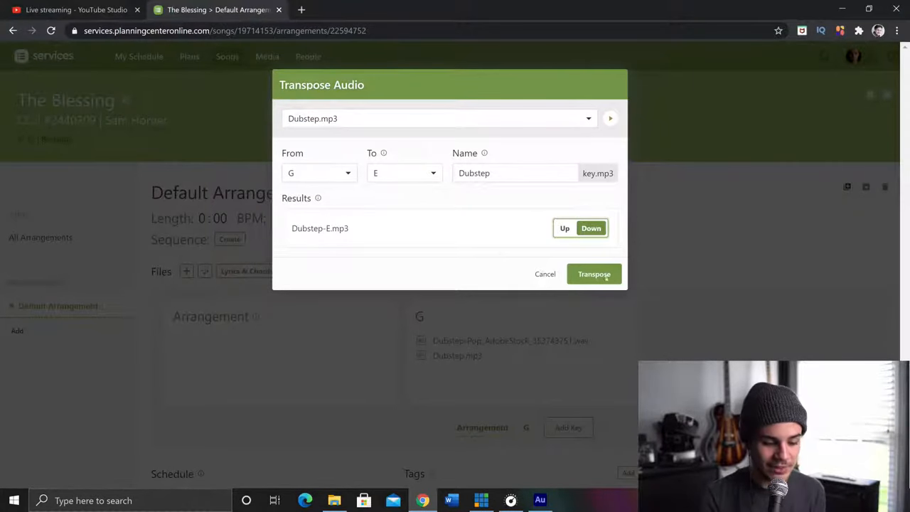
pyautogui.click(545, 273)
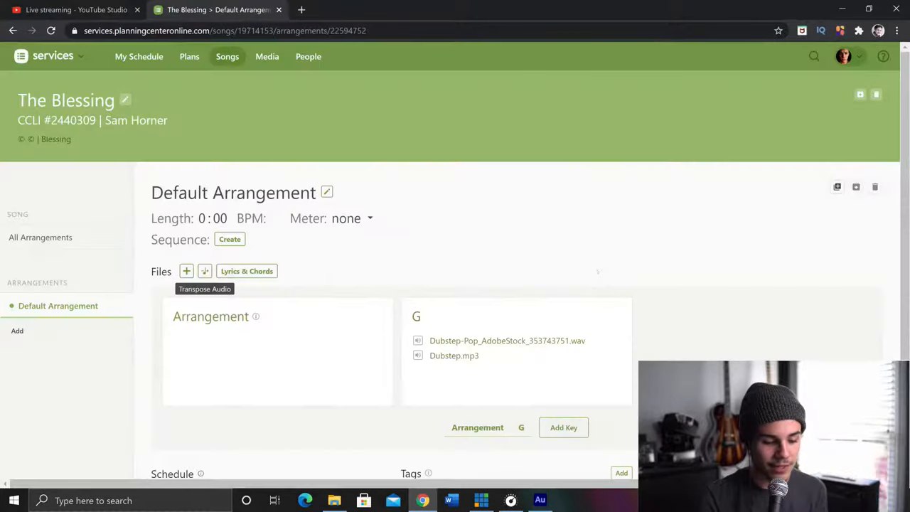
pyautogui.click(563, 427)
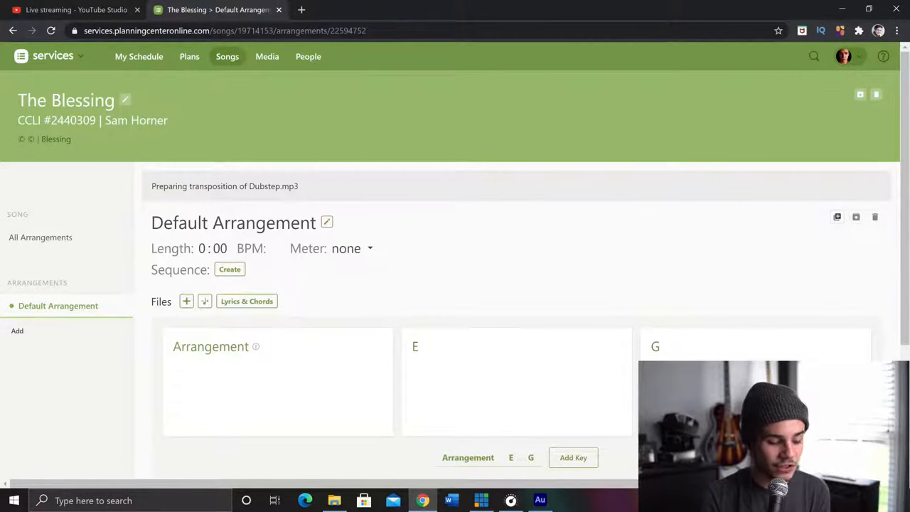